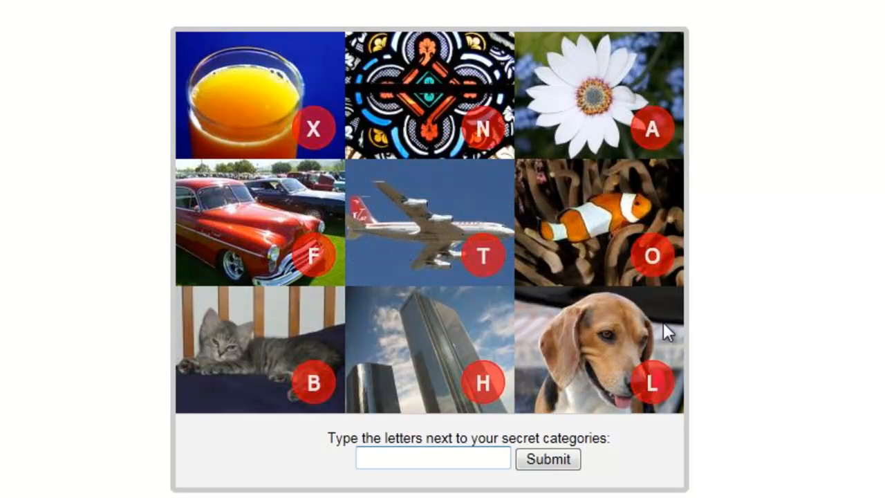
{"action": "mouse_move", "coordinate": [617, 125]}
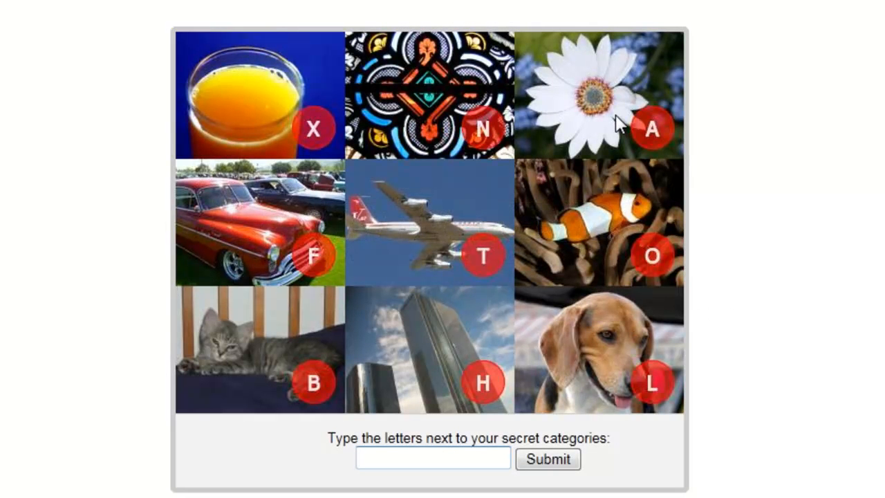
{"action": "mouse_move", "coordinate": [270, 233]}
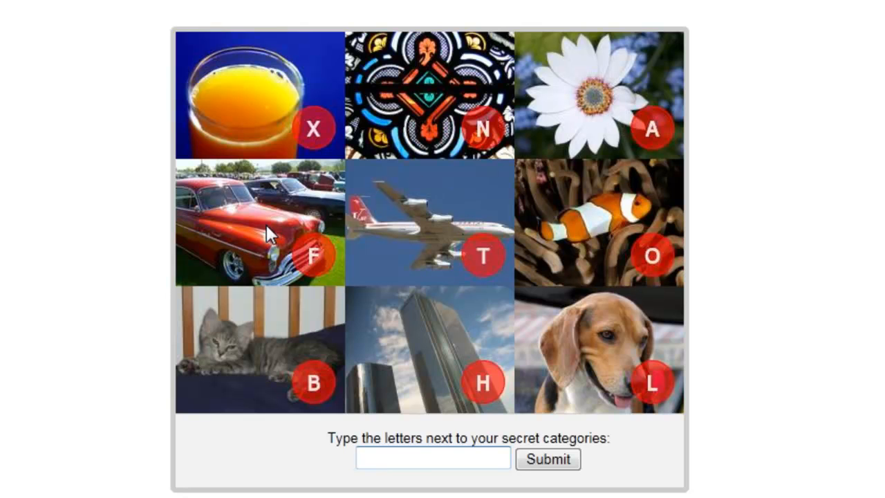
Enter the letters for the secret category images as the one-time access code and submit it.
{"action": "left_click", "coordinate": [433, 459]}
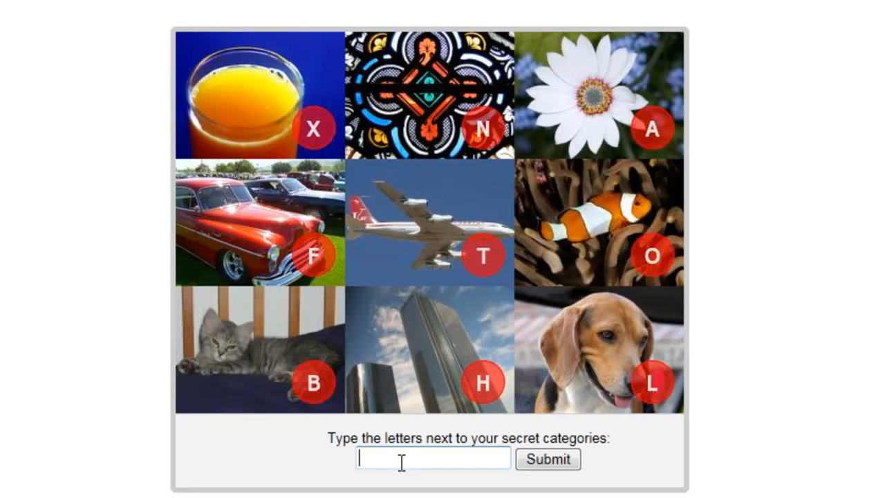
{"action": "type", "text": "•"}
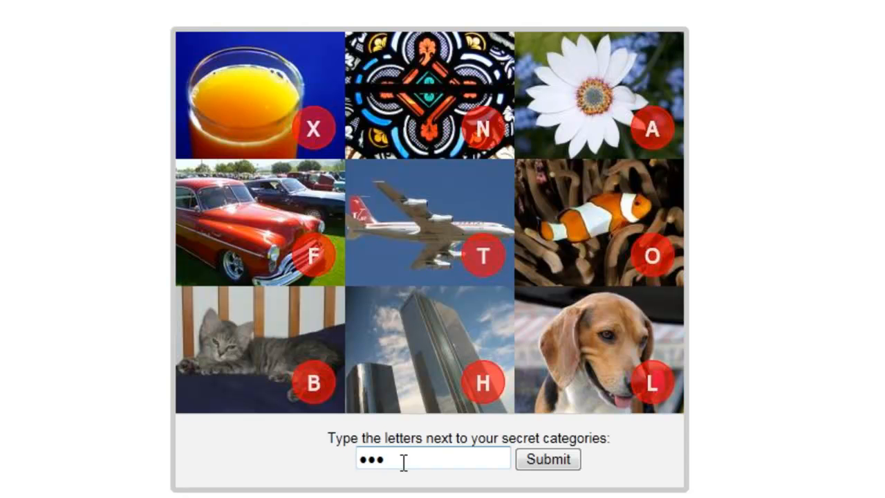
{"action": "left_click", "coordinate": [548, 459]}
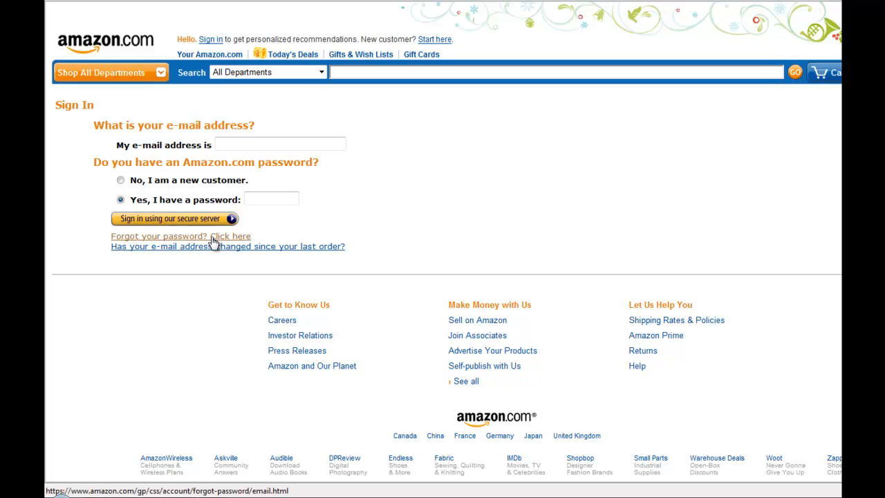
Start a forgotten-password reset with the yahoo.com email entered twice and CAPTCHA WEJPA, then continue.
{"action": "left_click", "coordinate": [233, 235]}
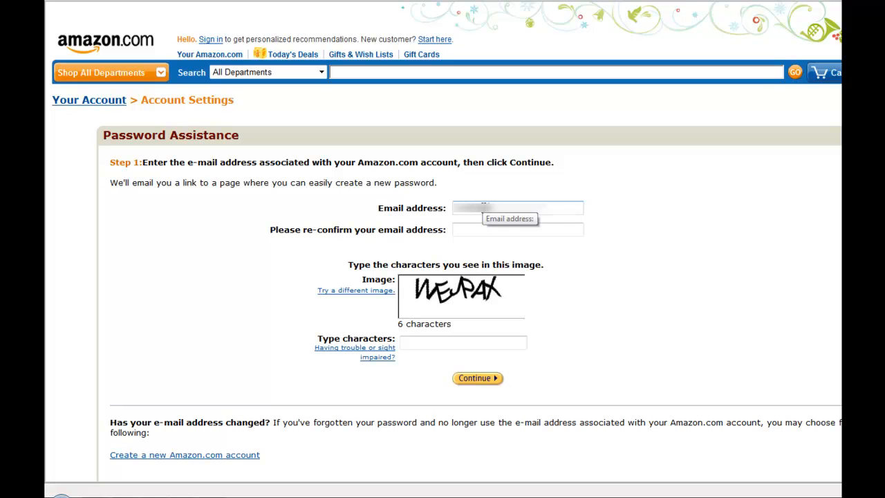
{"action": "type", "text": "@"}
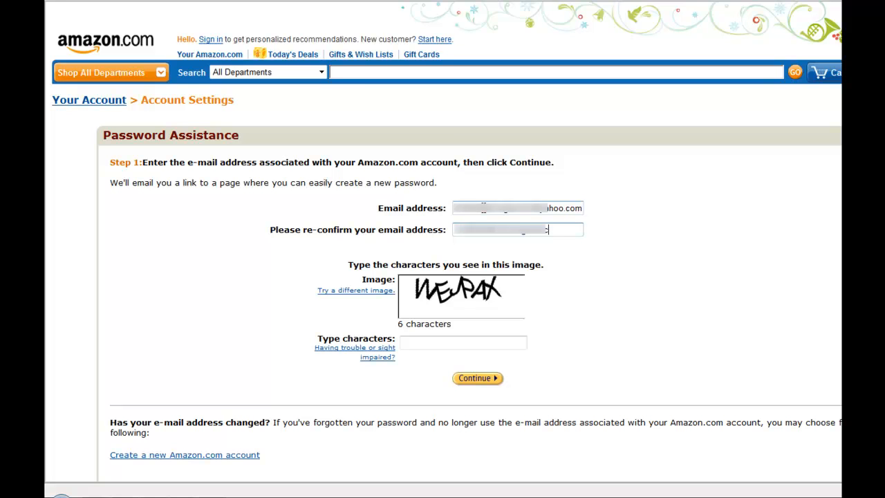
{"action": "type", "text": "ahoo.com"}
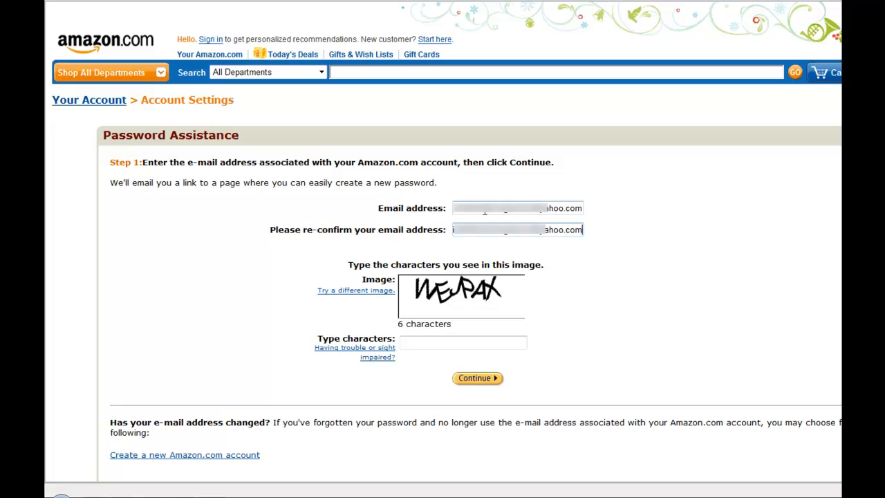
{"action": "type", "text": "WEJPA"}
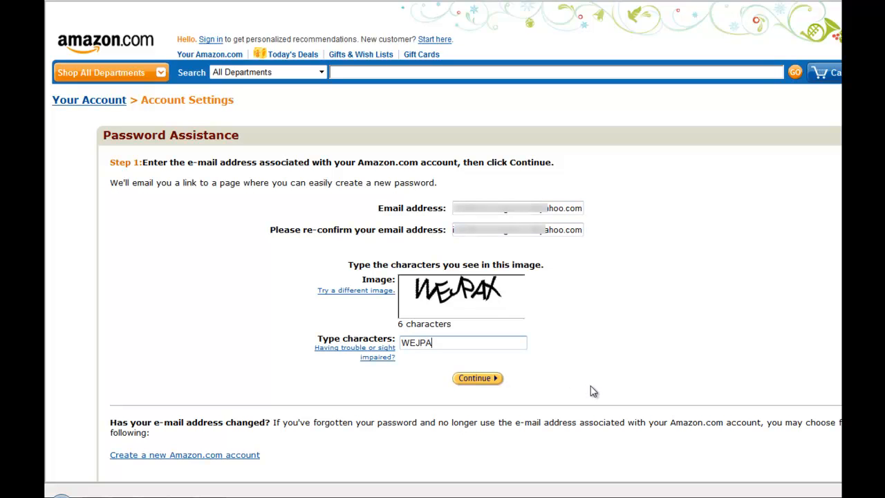
{"action": "left_click", "coordinate": [477, 377]}
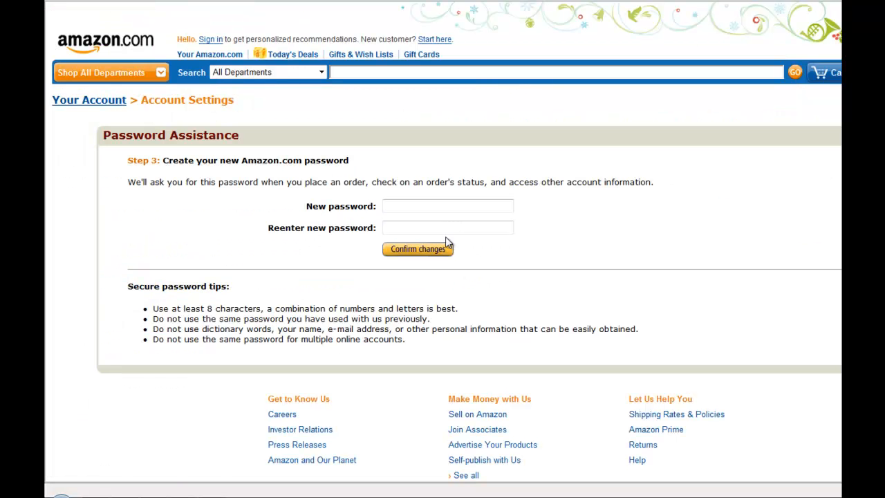
Enter the new password in both fields and confirm the change.
{"action": "type", "text": "•"}
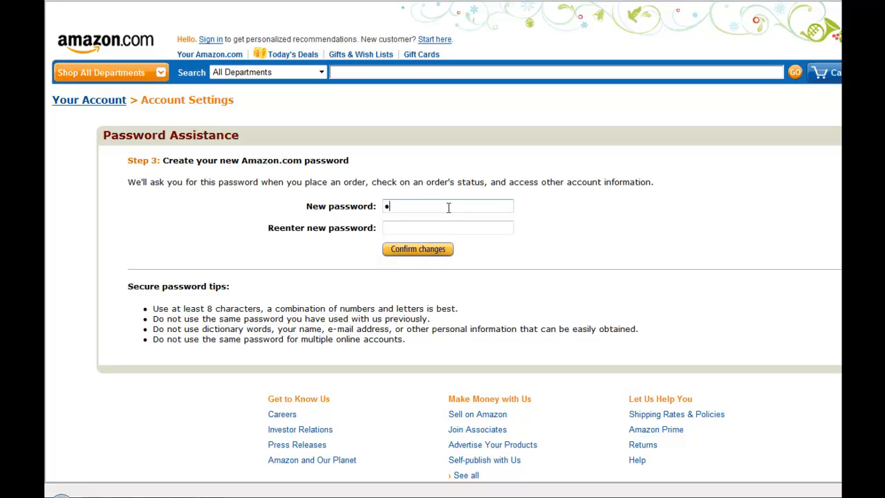
{"action": "type", "text": "password"}
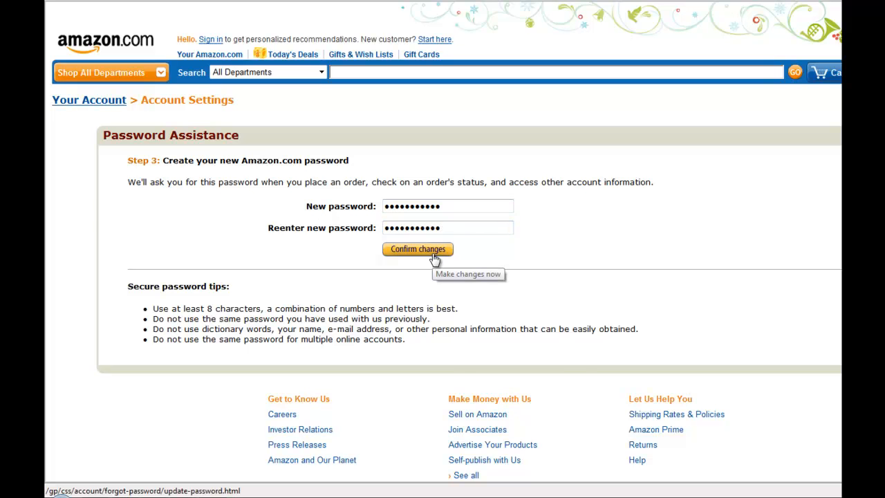
{"action": "left_click", "coordinate": [417, 249]}
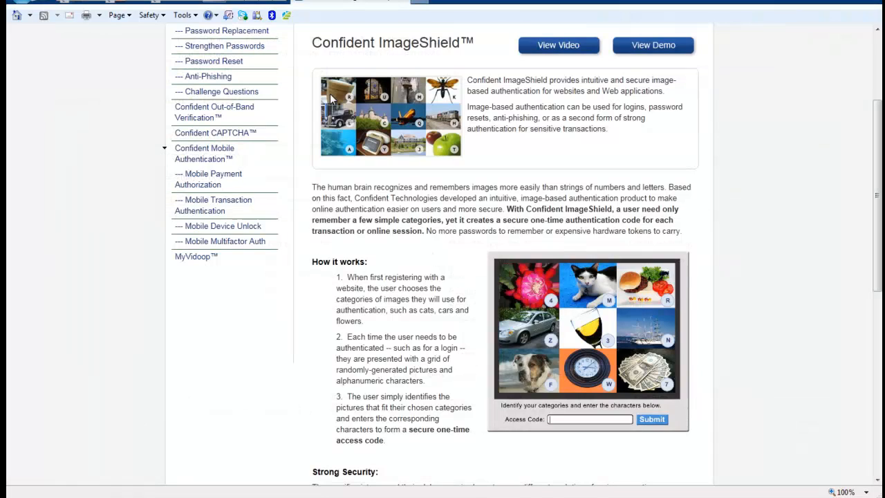
{"action": "mouse_move", "coordinate": [318, 58]}
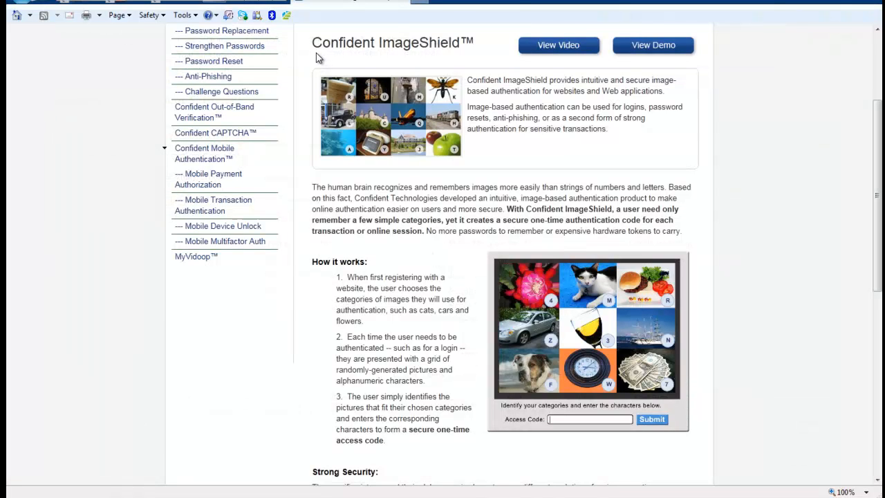
{"action": "mouse_move", "coordinate": [370, 57]}
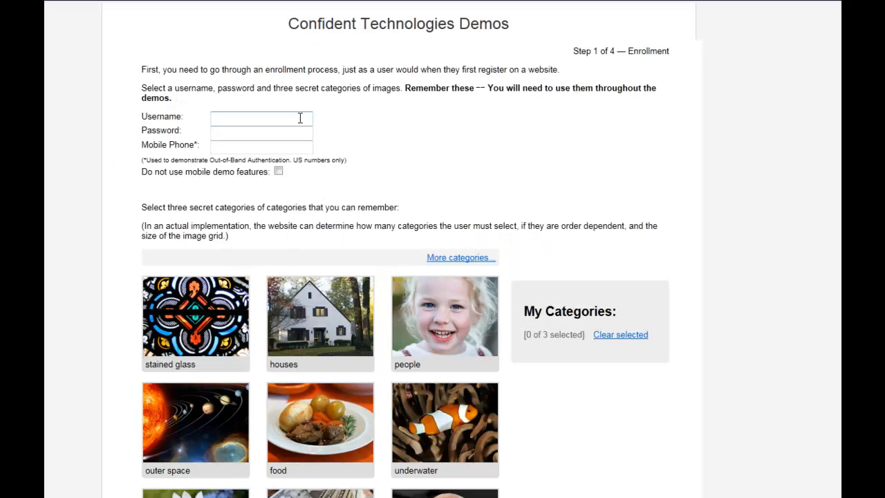
Fill the enrollment form with username ConfidentTech and a masked password.
{"action": "type", "text": "C"}
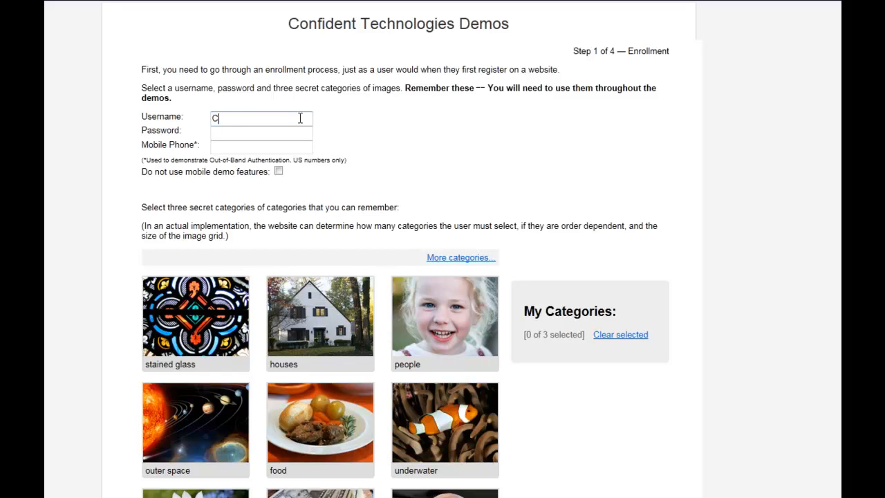
{"action": "type", "text": "onfident"}
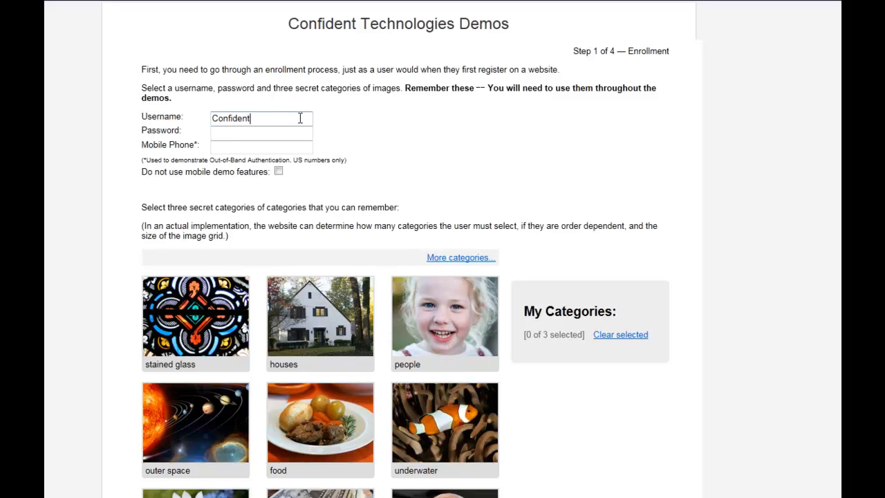
{"action": "type", "text": "Tech"}
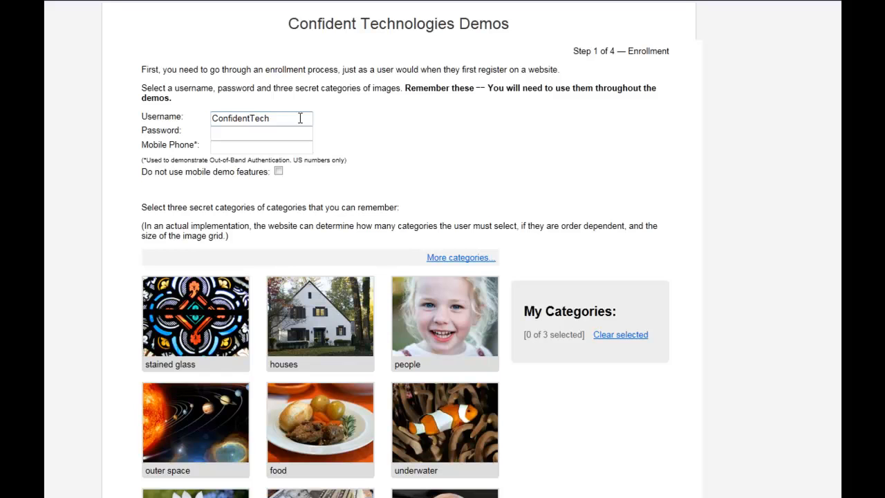
{"action": "type", "text": "•••"}
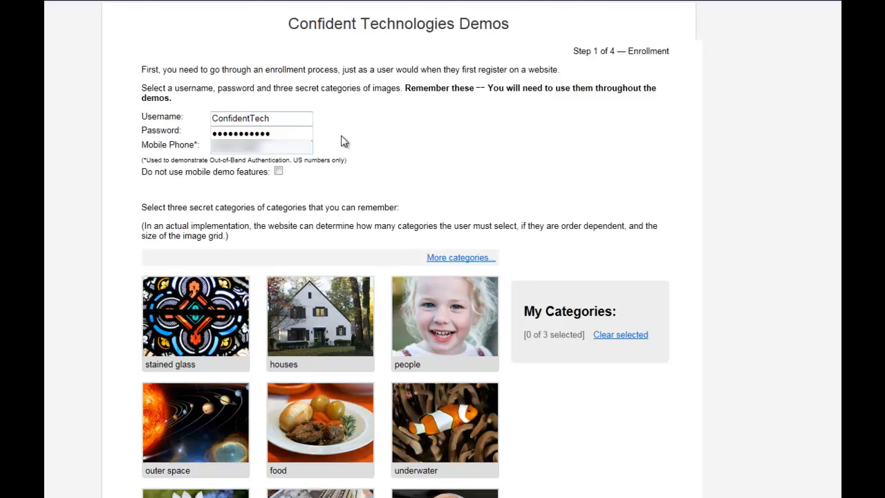
Select dogs, flowers and cars so My Categories shows 3 of 3 chosen.
{"action": "scroll", "scroll_direction": "down", "scroll_amount": 3}
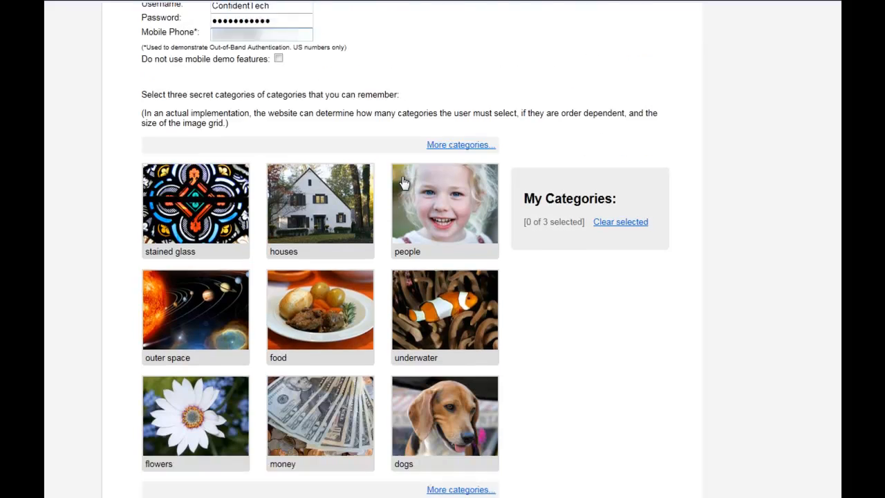
{"action": "scroll", "scroll_direction": "down", "scroll_amount": 3}
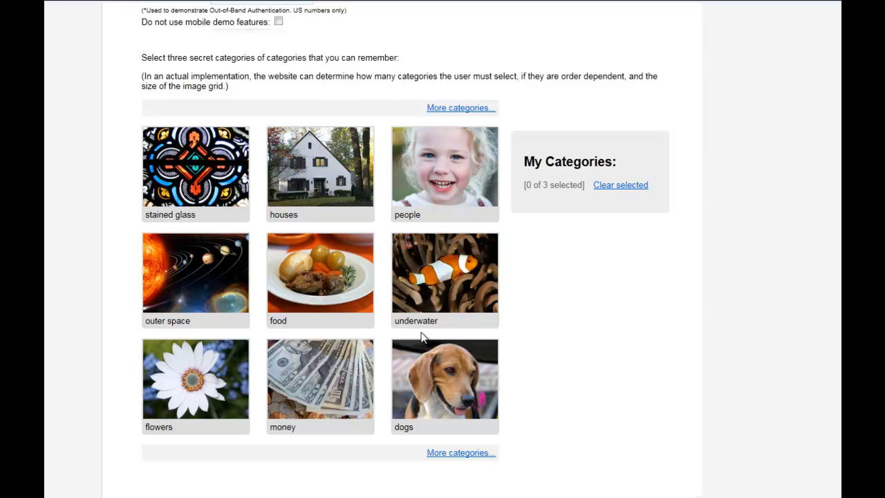
{"action": "left_click", "coordinate": [445, 379]}
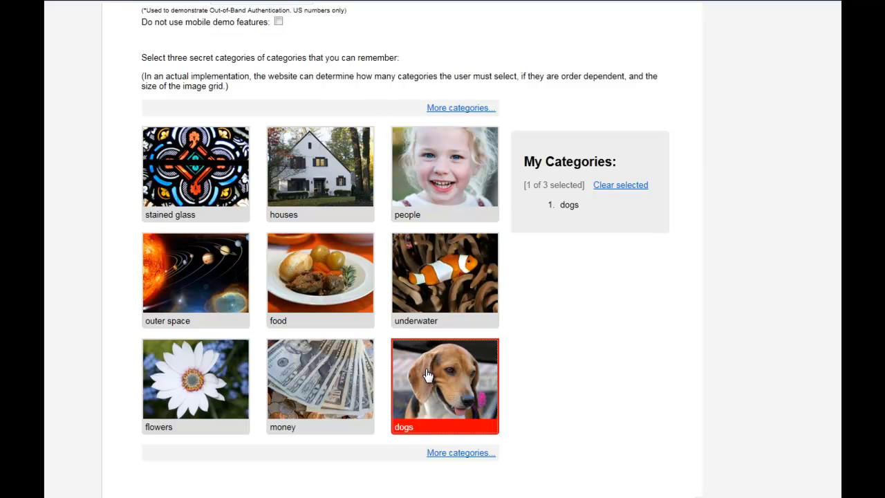
{"action": "mouse_move", "coordinate": [213, 382]}
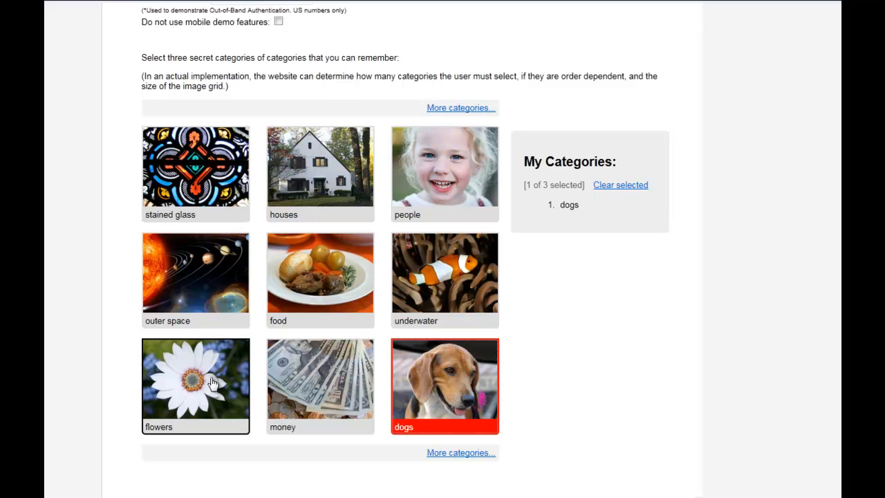
{"action": "left_click", "coordinate": [195, 384]}
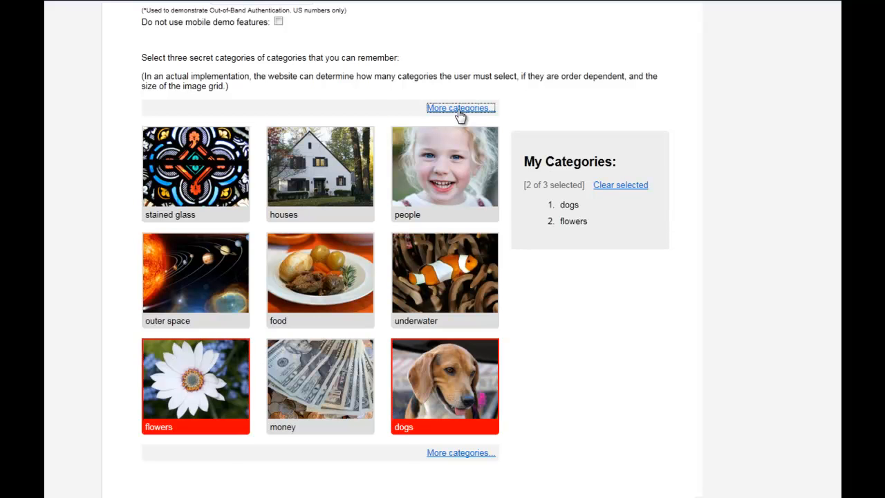
{"action": "left_click", "coordinate": [459, 108]}
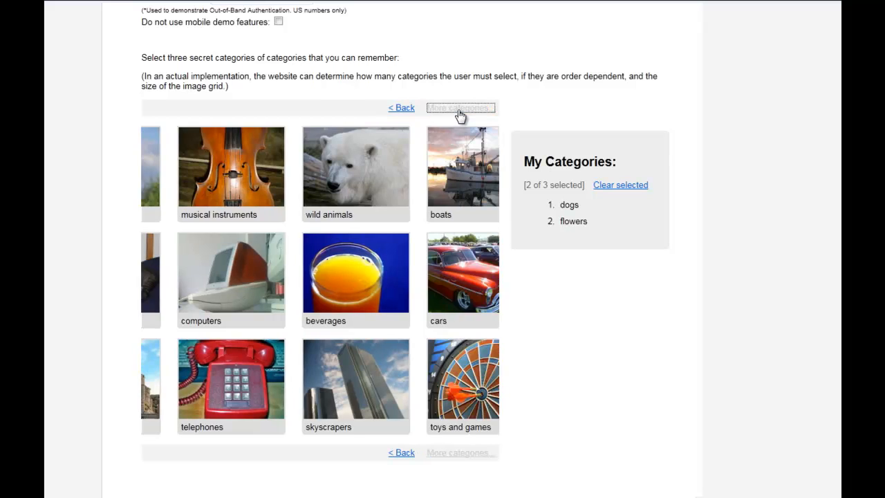
{"action": "left_click", "coordinate": [459, 108]}
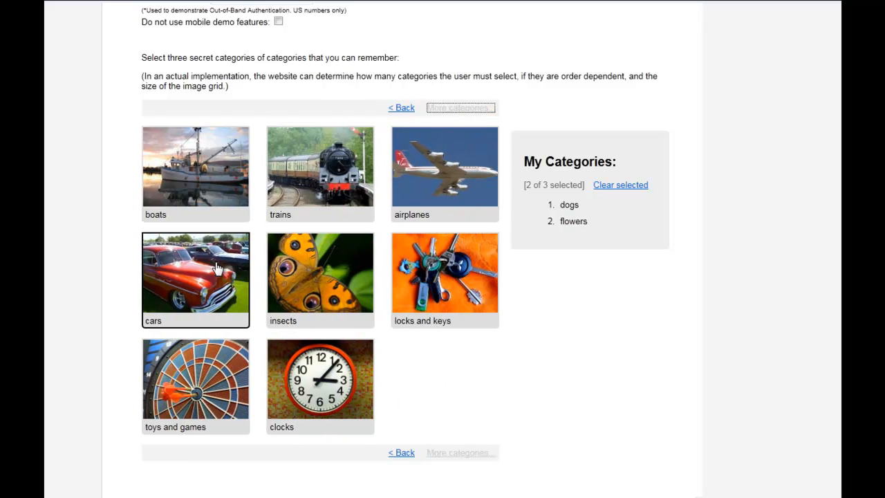
{"action": "left_click", "coordinate": [195, 279]}
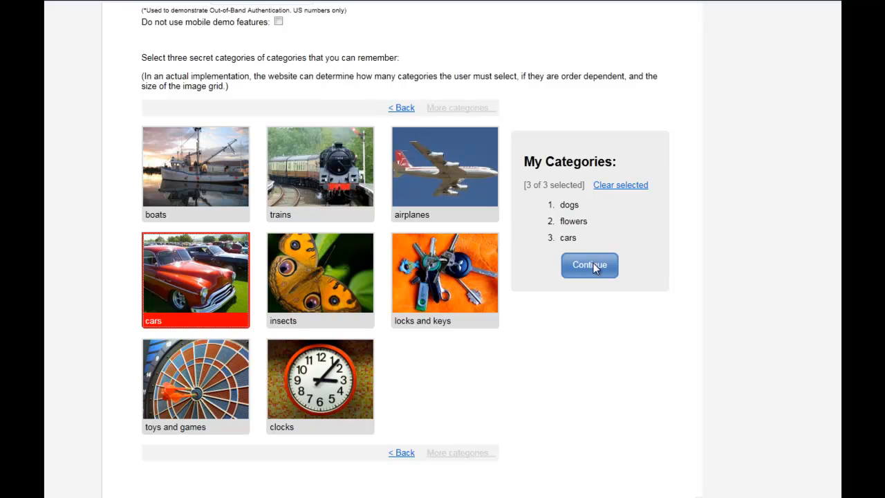
Continue past My Categories and the Step 2 Memorize page to the practice grid.
{"action": "left_click", "coordinate": [589, 266]}
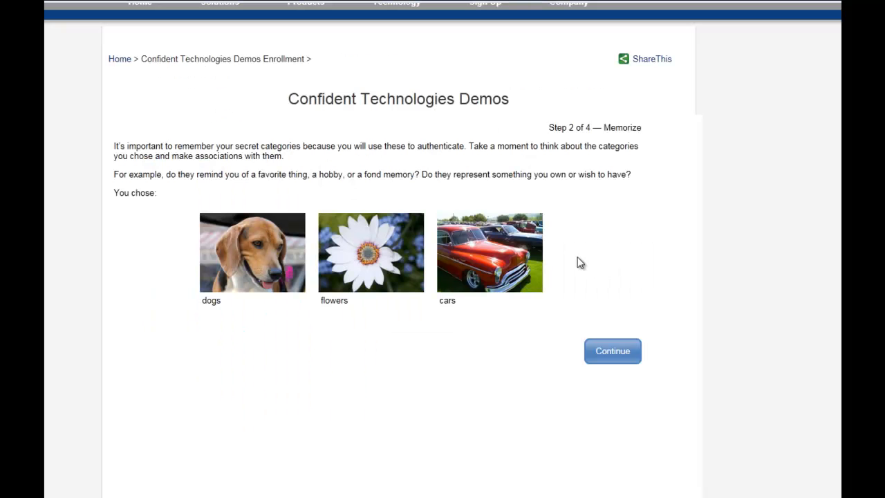
{"action": "mouse_move", "coordinate": [257, 326]}
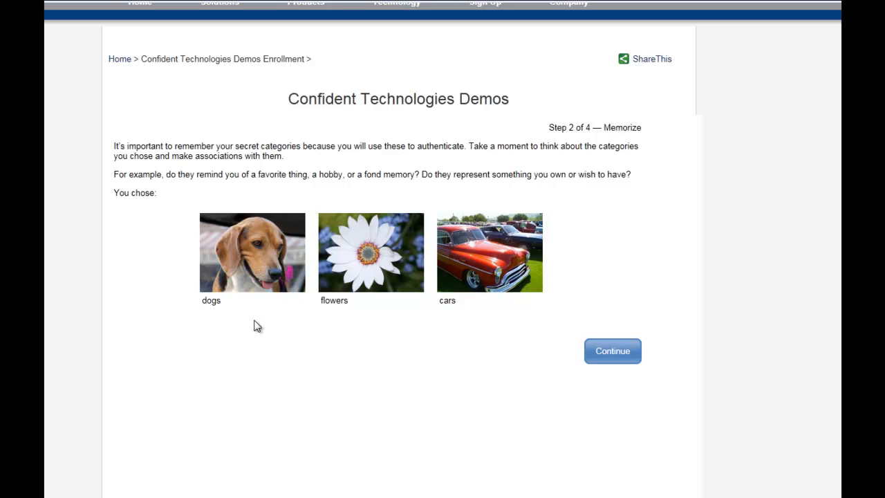
{"action": "mouse_move", "coordinate": [526, 317]}
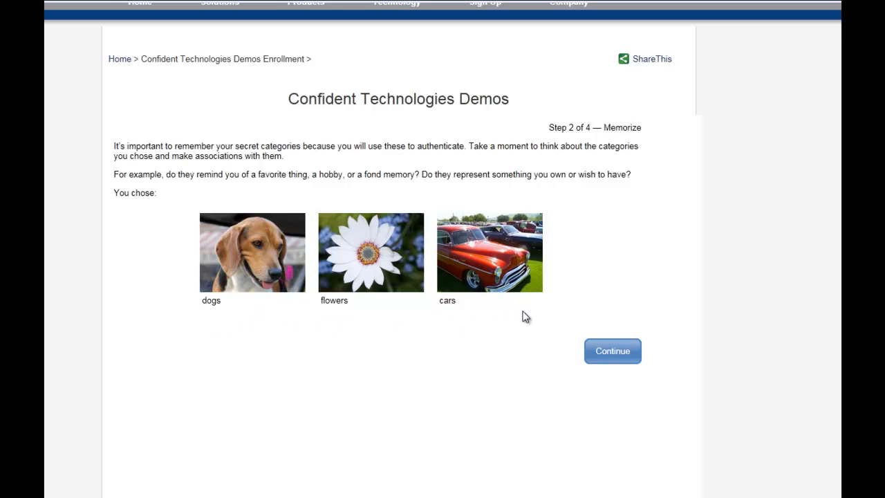
{"action": "mouse_move", "coordinate": [528, 316]}
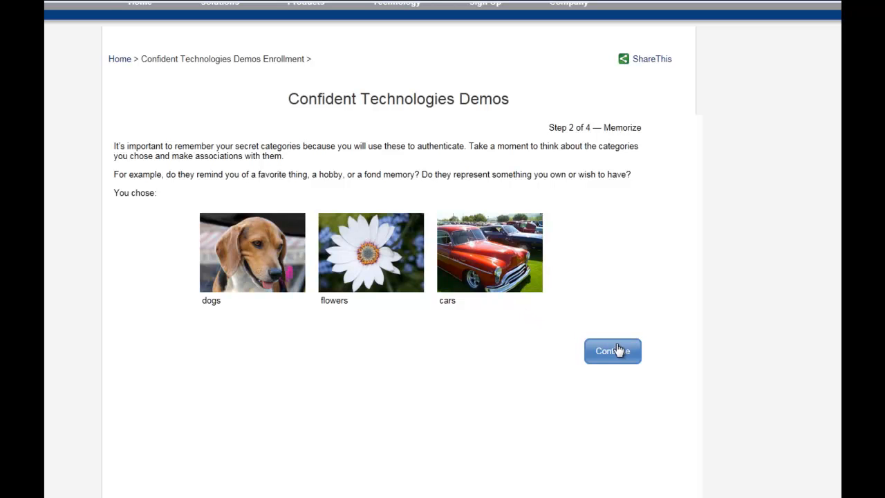
{"action": "mouse_move", "coordinate": [620, 357]}
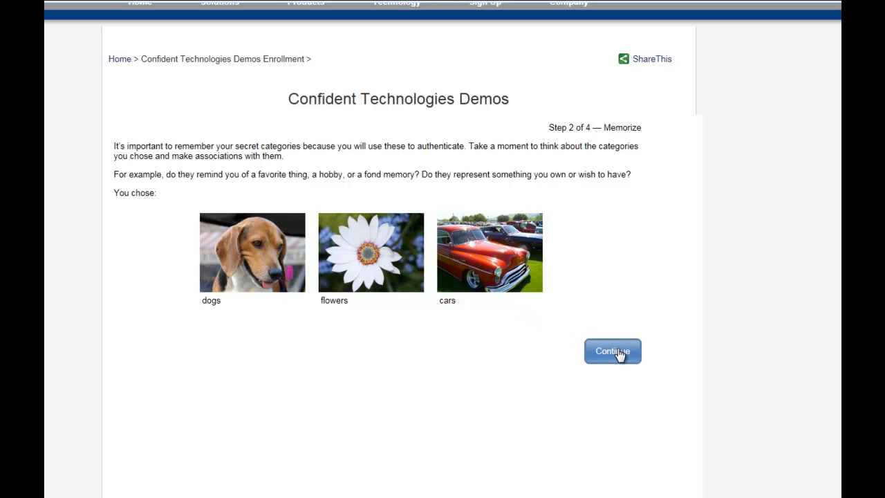
{"action": "left_click", "coordinate": [611, 352]}
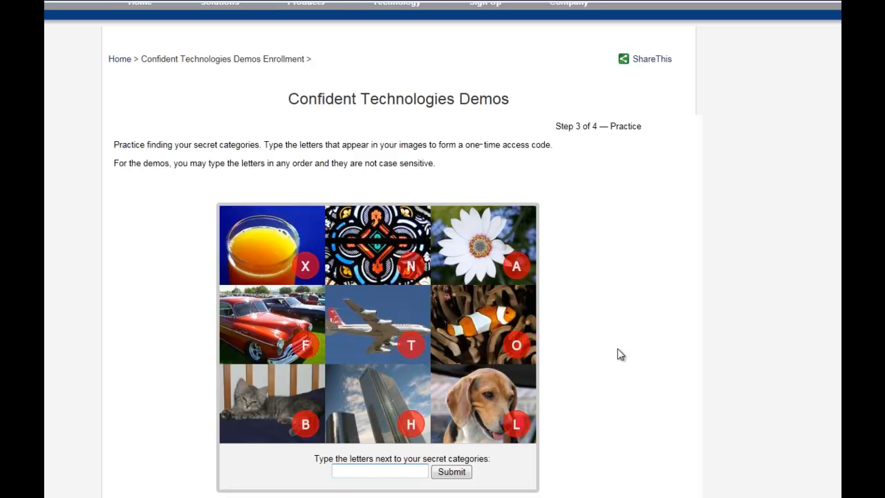
{"action": "mouse_move", "coordinate": [506, 401]}
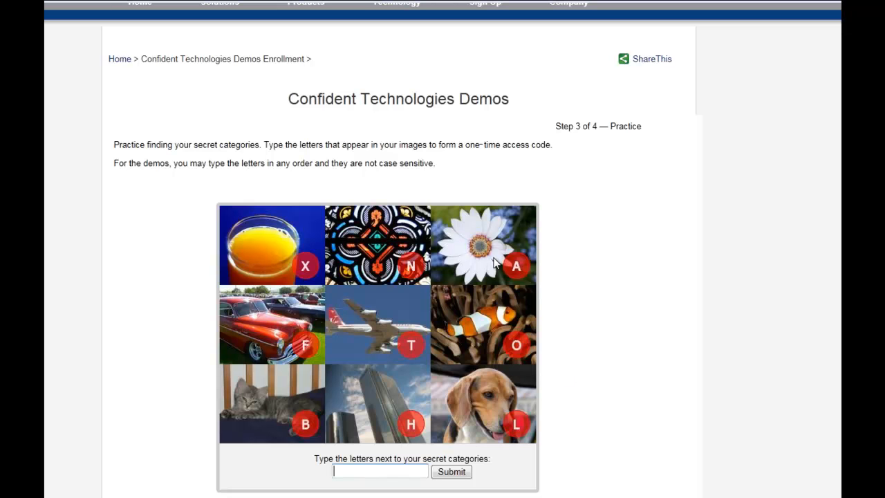
{"action": "mouse_move", "coordinate": [281, 336]}
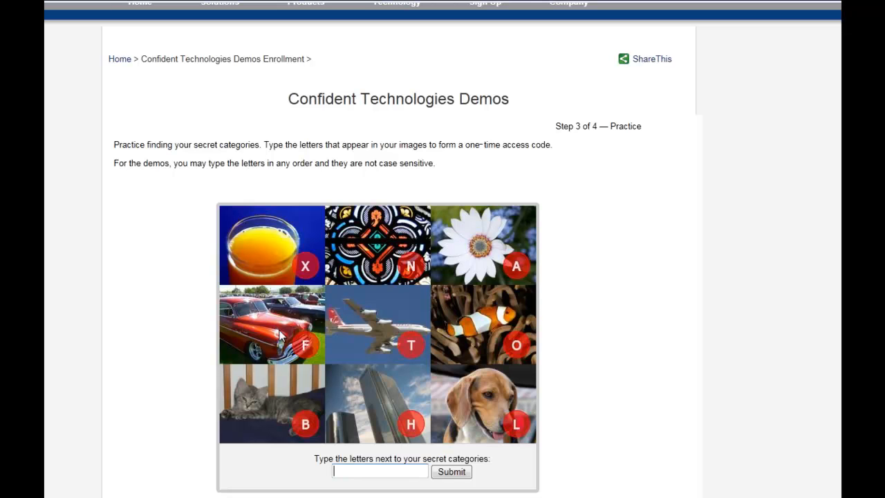
Enter the three-letter code starting XN for the Step 3 practice grid and submit it.
{"action": "left_click", "coordinate": [379, 470]}
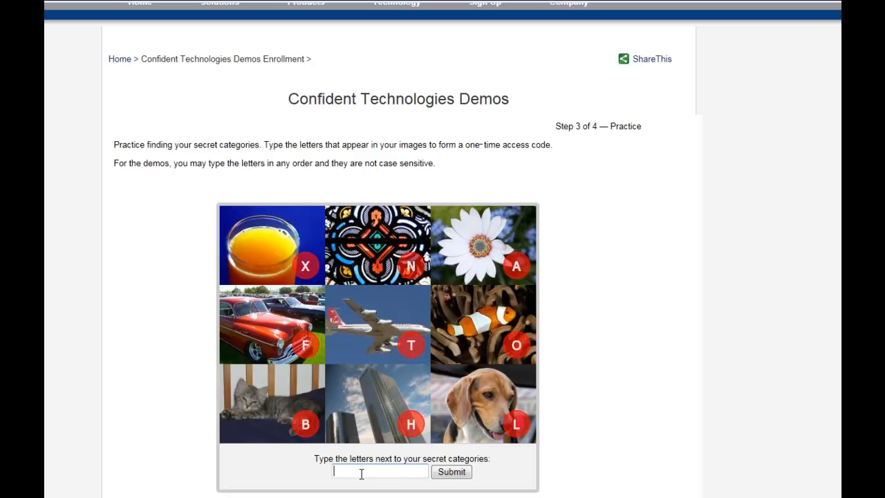
{"action": "type", "text": "XN"}
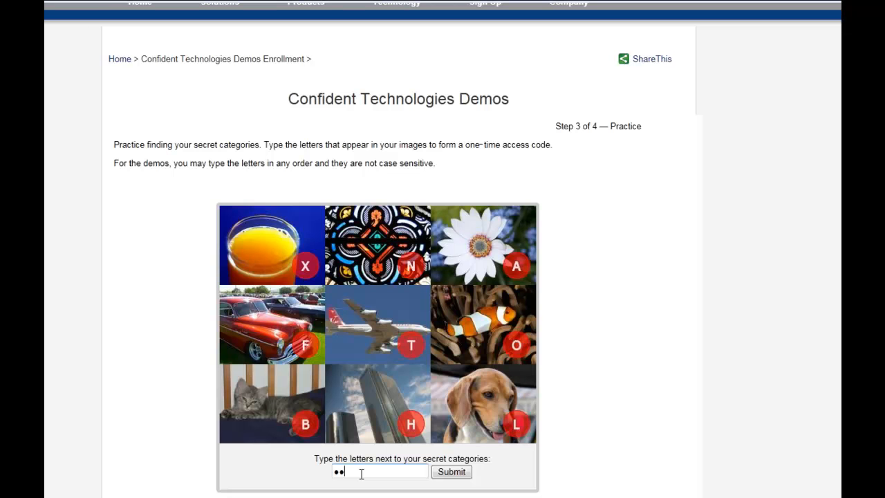
{"action": "type", "text": "•"}
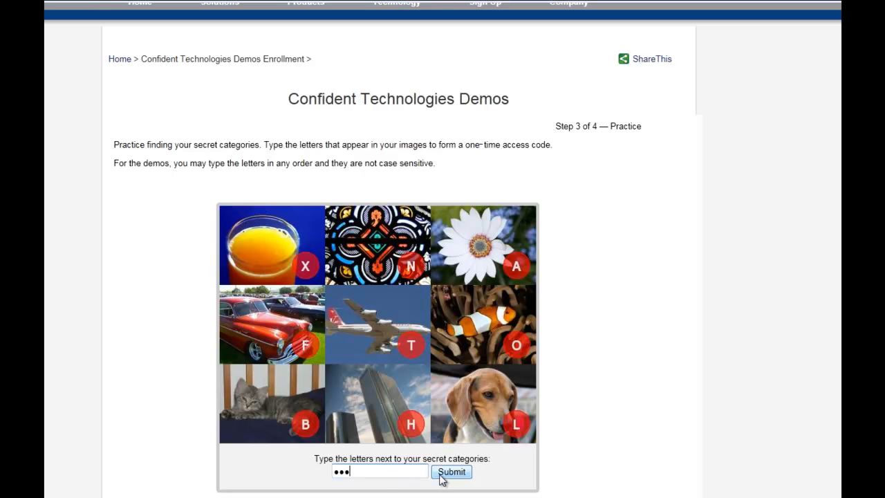
{"action": "left_click", "coordinate": [451, 471]}
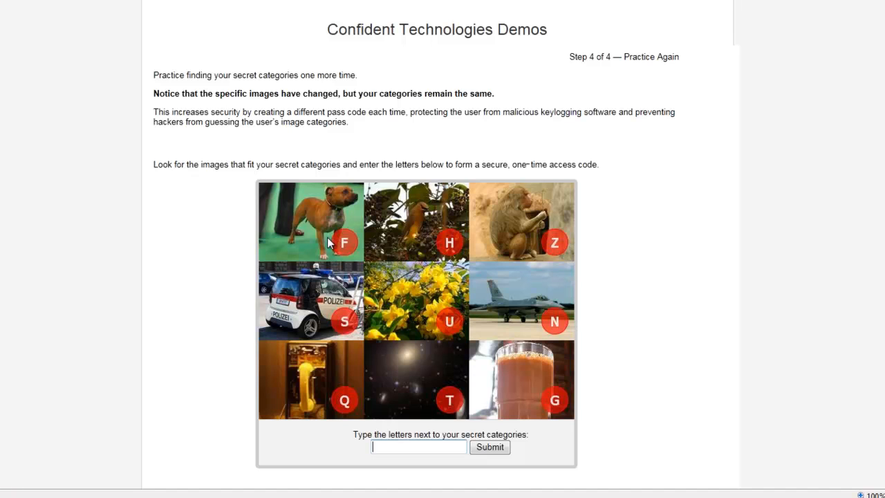
{"action": "mouse_move", "coordinate": [394, 301]}
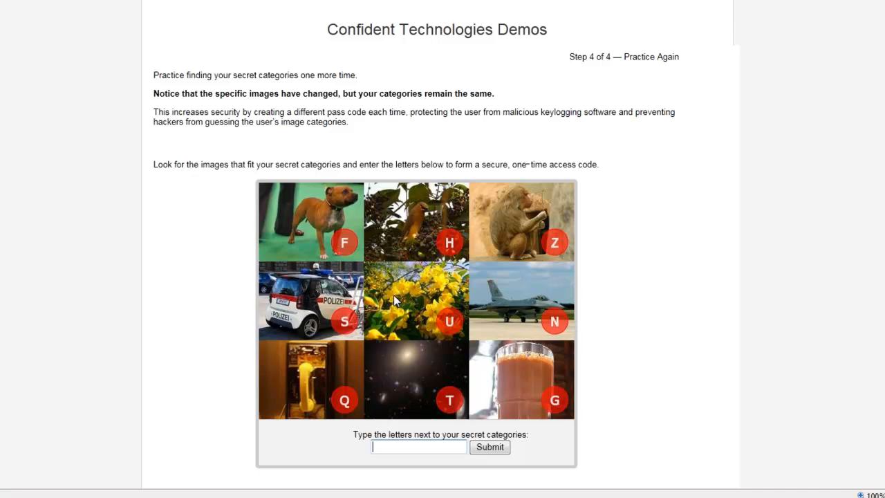
{"action": "mouse_move", "coordinate": [403, 404]}
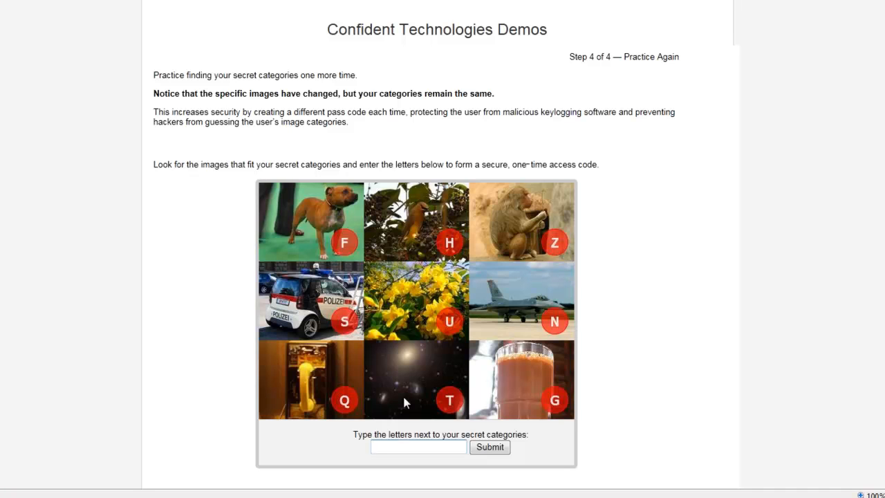
Enter the second three-letter code ending 'xa' for the Step 4 grid and submit it.
{"action": "type", "text": "•"}
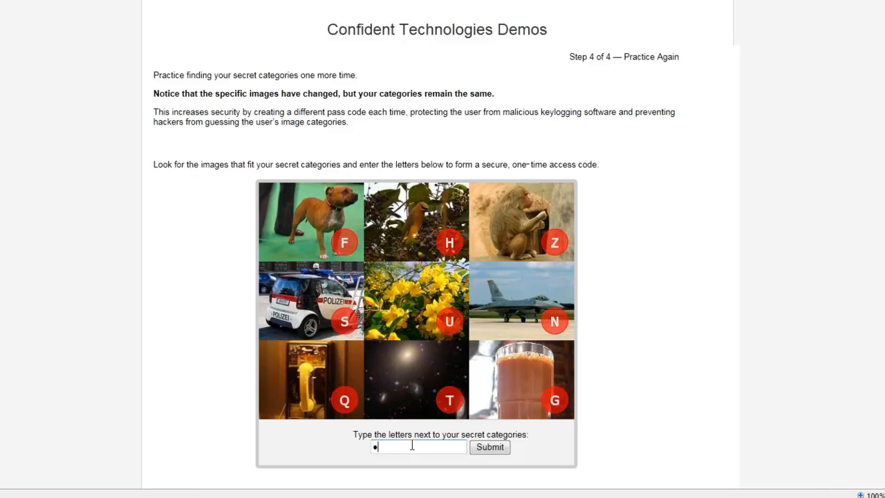
{"action": "type", "text": "x"}
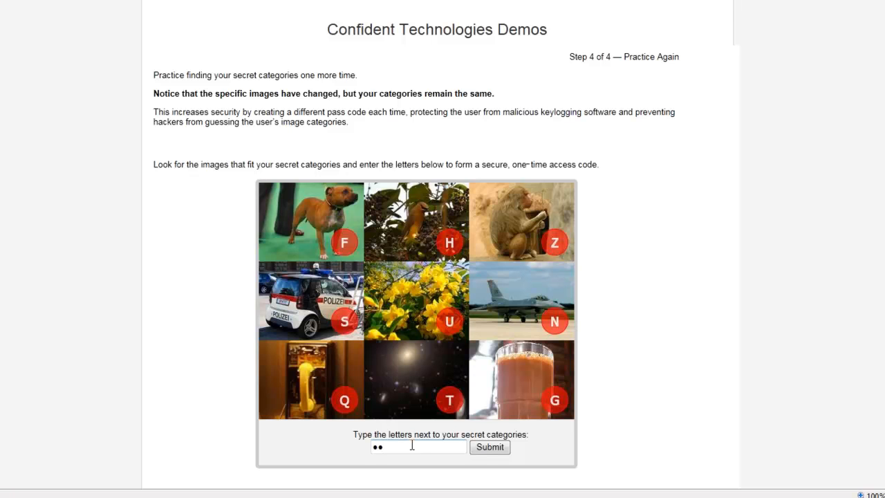
{"action": "type", "text": "a"}
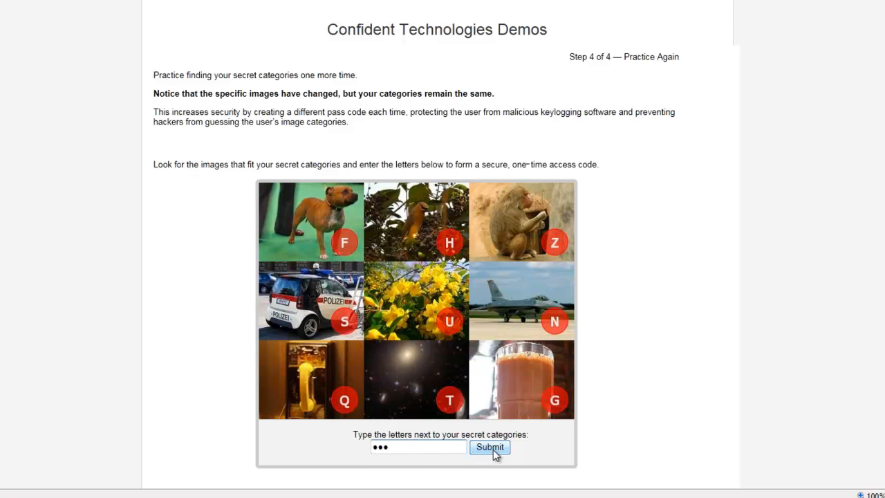
{"action": "left_click", "coordinate": [489, 446]}
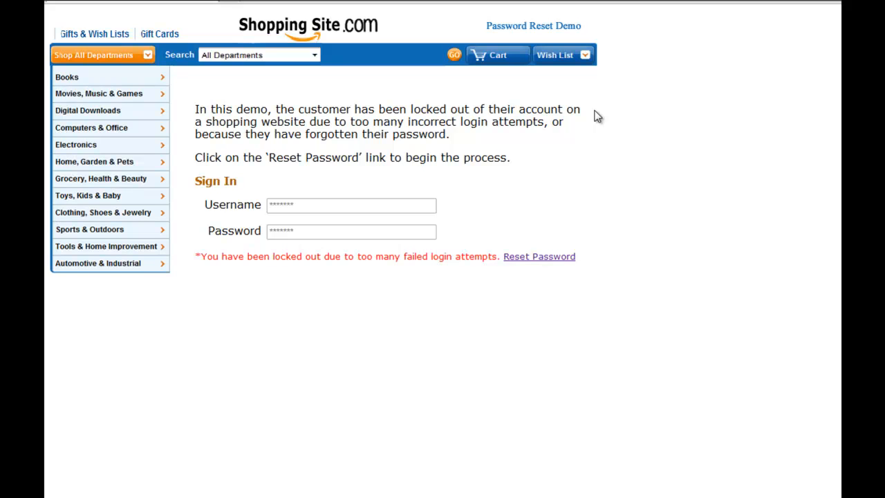
{"action": "mouse_move", "coordinate": [470, 204]}
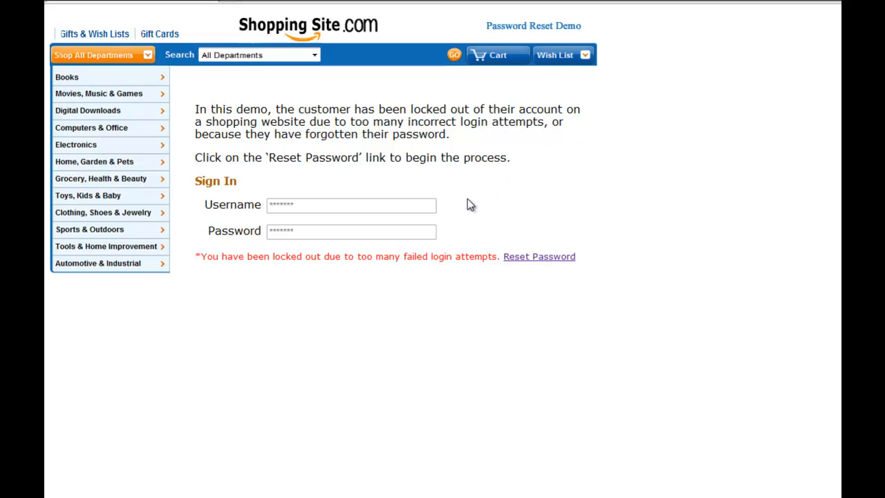
{"action": "mouse_move", "coordinate": [489, 230]}
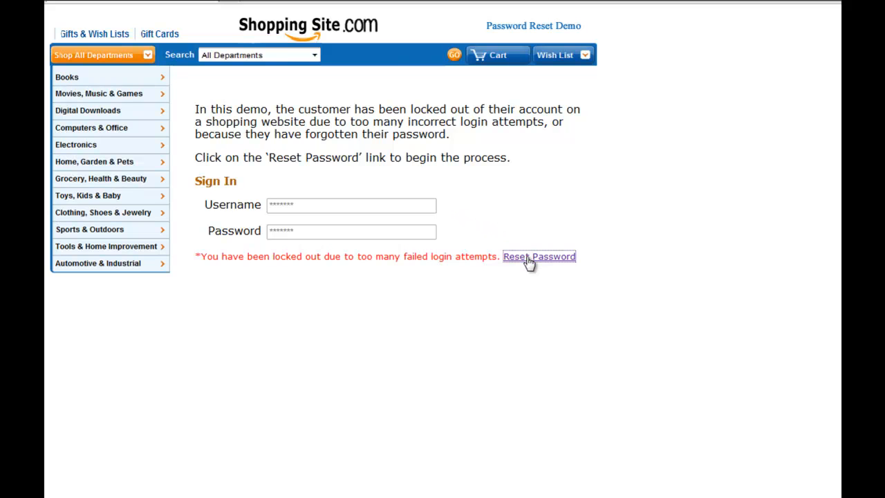
Begin the password reset, answer the CAPTCHA with the coins and car images, and proceed with 'I'm done'.
{"action": "left_click", "coordinate": [539, 255]}
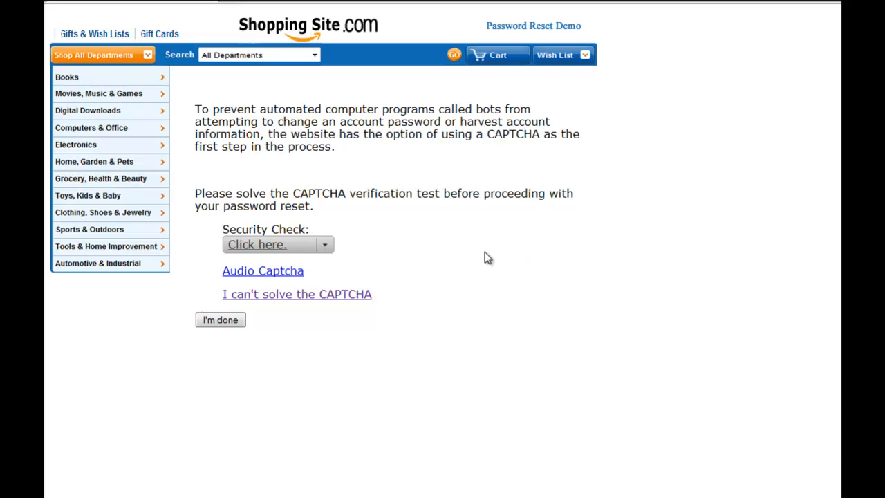
{"action": "mouse_move", "coordinate": [324, 249]}
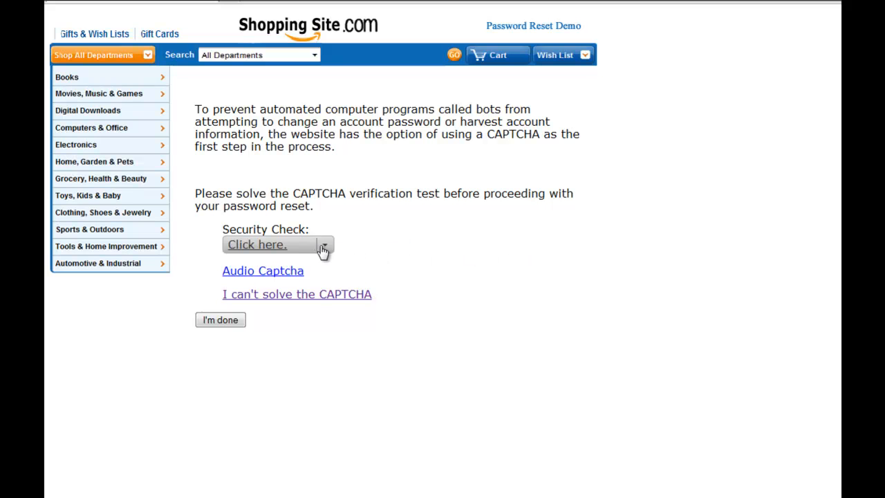
{"action": "left_click", "coordinate": [257, 244]}
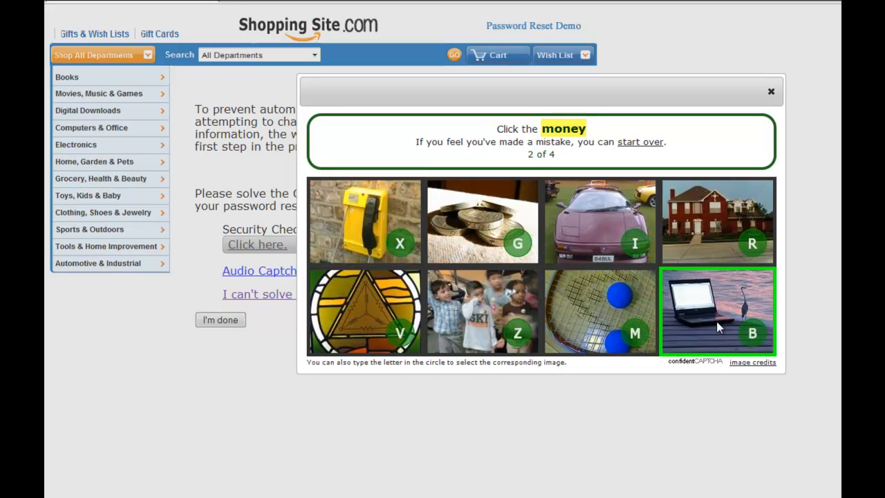
{"action": "left_click", "coordinate": [481, 221]}
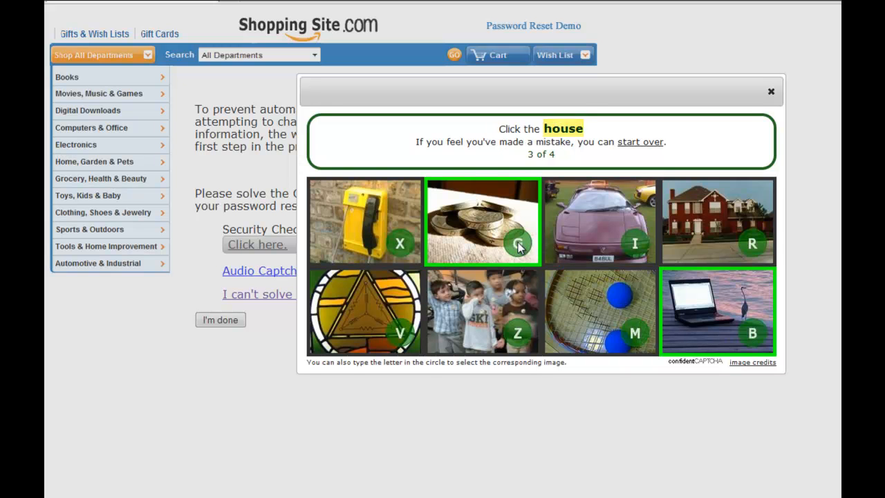
{"action": "left_click", "coordinate": [716, 221]}
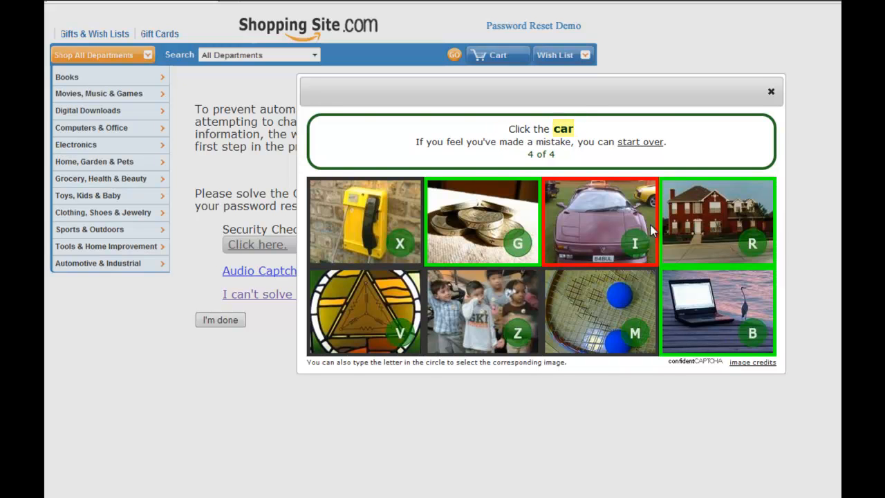
{"action": "left_click", "coordinate": [600, 221]}
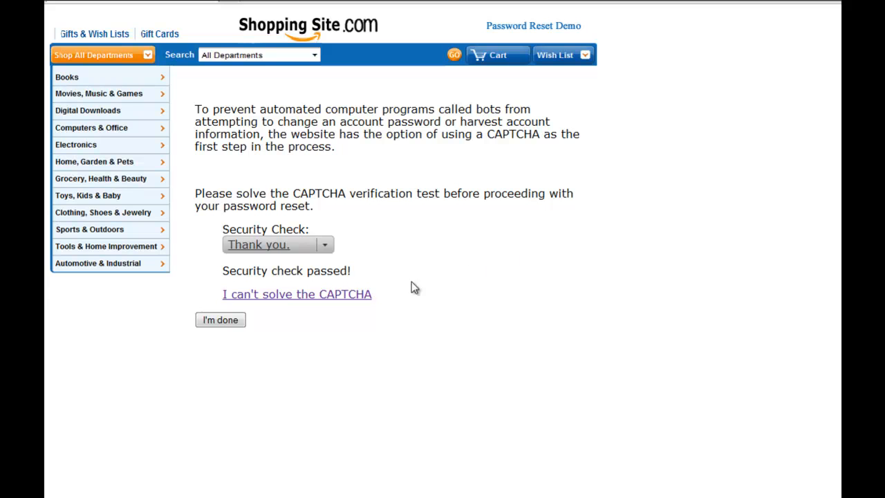
{"action": "left_click", "coordinate": [220, 319]}
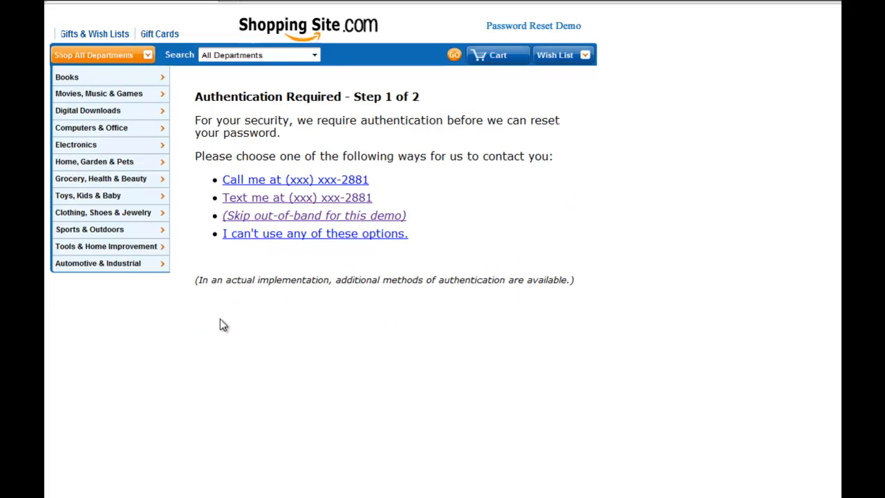
{"action": "mouse_move", "coordinate": [311, 205]}
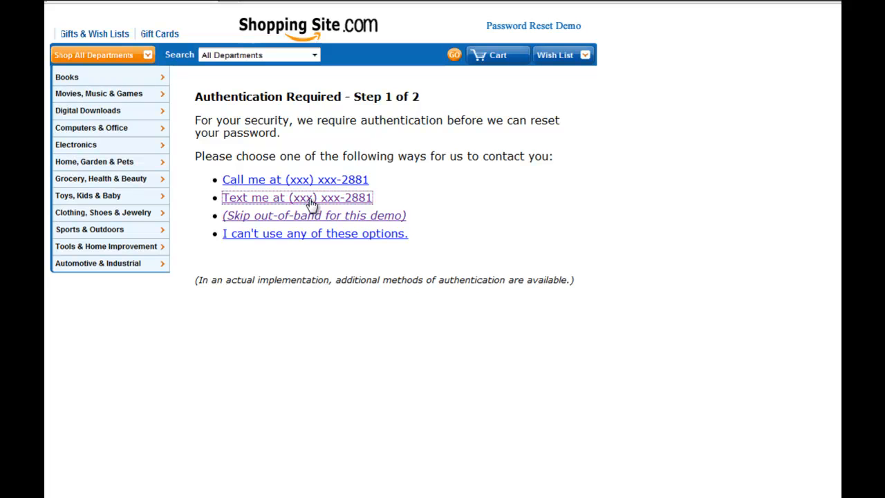
{"action": "left_click", "coordinate": [295, 198]}
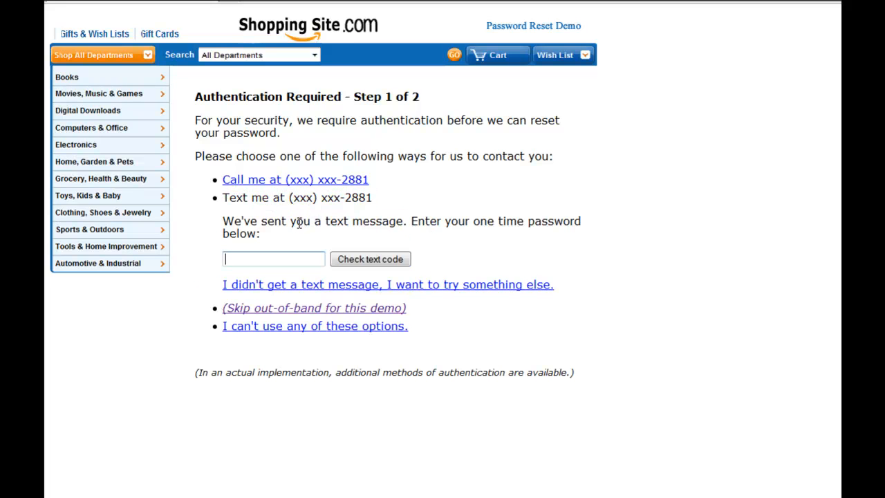
{"action": "mouse_move", "coordinate": [291, 237]}
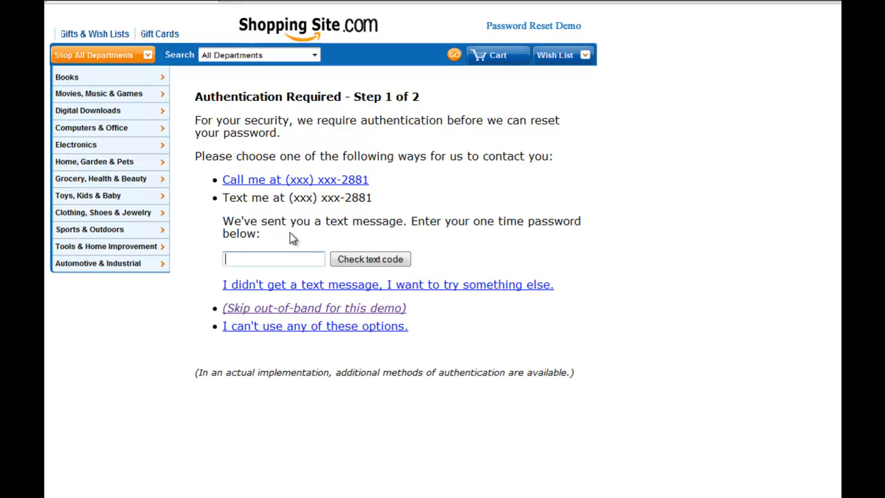
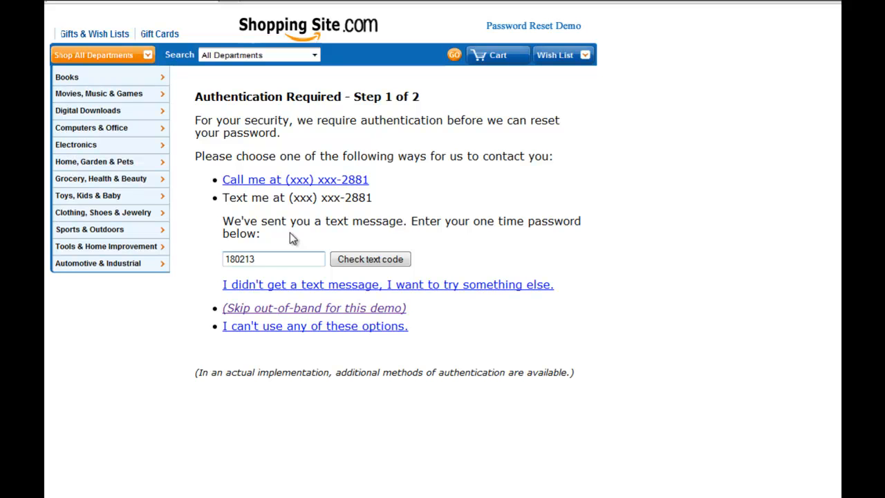
{"action": "left_click", "coordinate": [371, 258]}
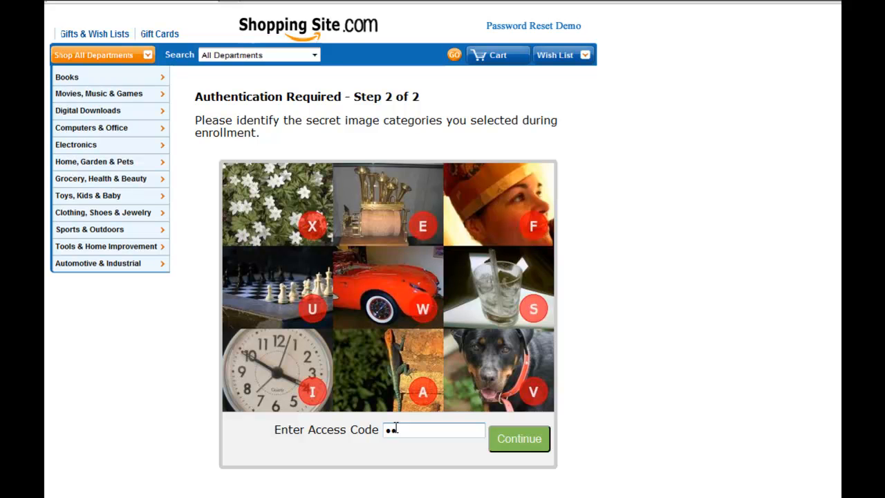
Submit the secret-image access code, save the new password, and choose 'Practice again'.
{"action": "type", "text": "x"}
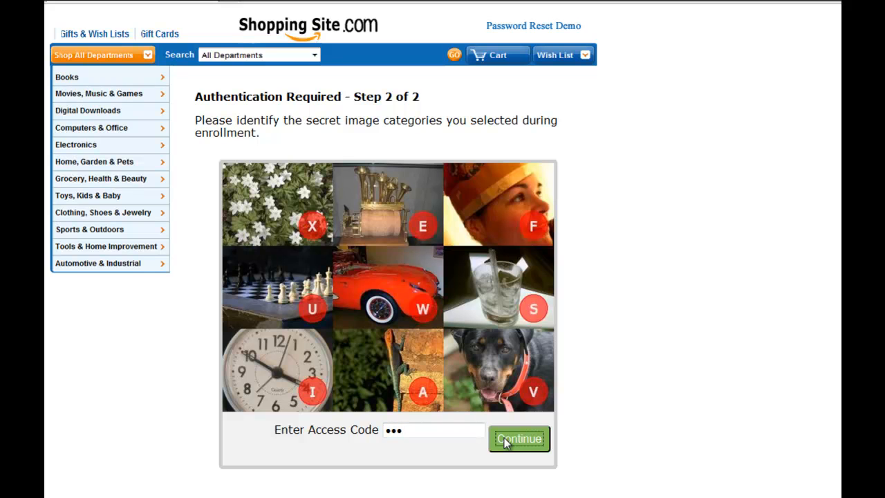
{"action": "left_click", "coordinate": [519, 438]}
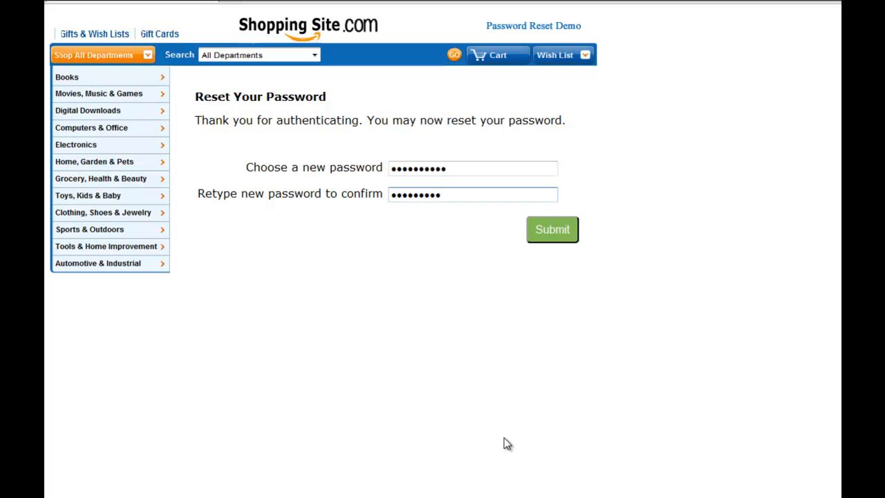
{"action": "left_click", "coordinate": [552, 229]}
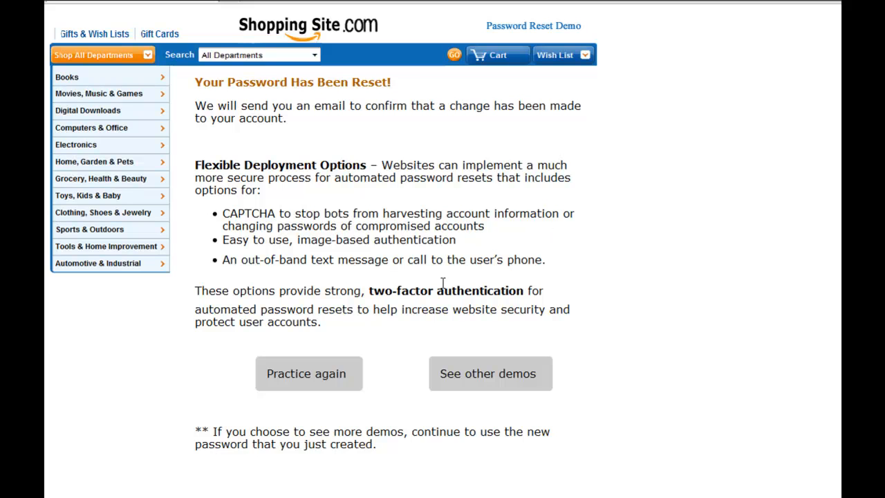
{"action": "left_click", "coordinate": [309, 374]}
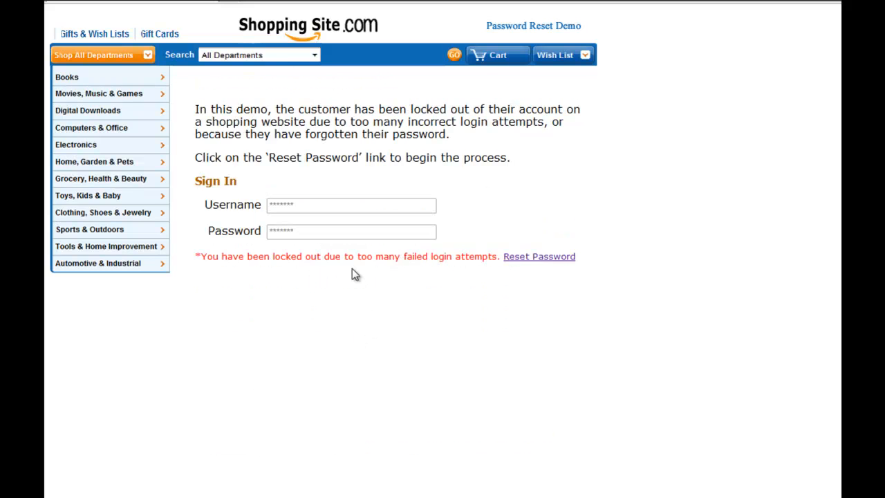
Restart the reset and answer the Security Check image CAPTCHA to reach authentication step 1 of 2.
{"action": "left_click", "coordinate": [539, 256]}
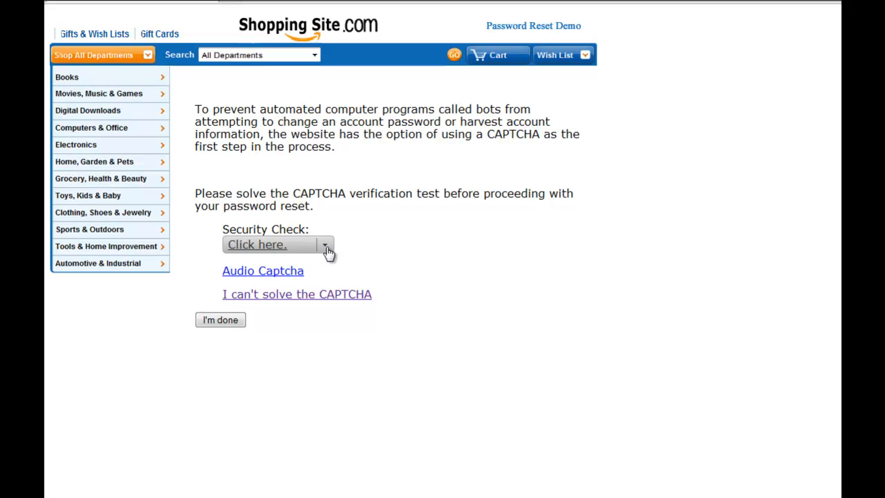
{"action": "left_click", "coordinate": [257, 243]}
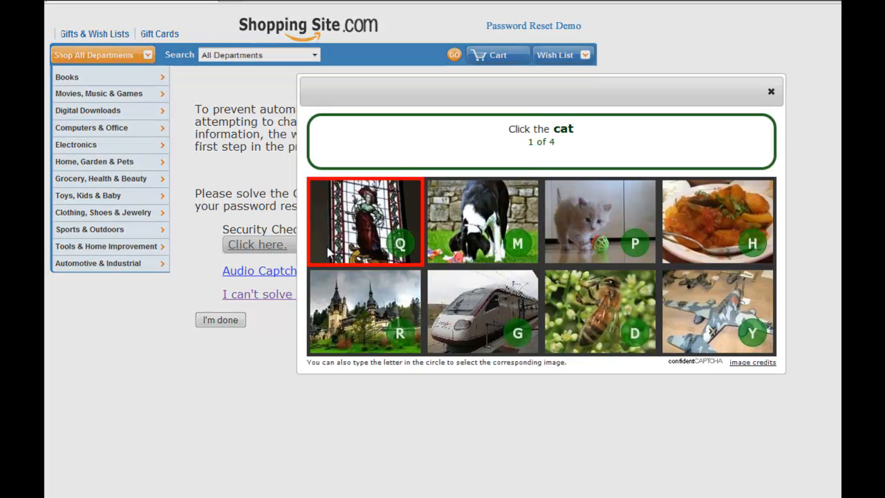
{"action": "left_click", "coordinate": [600, 221]}
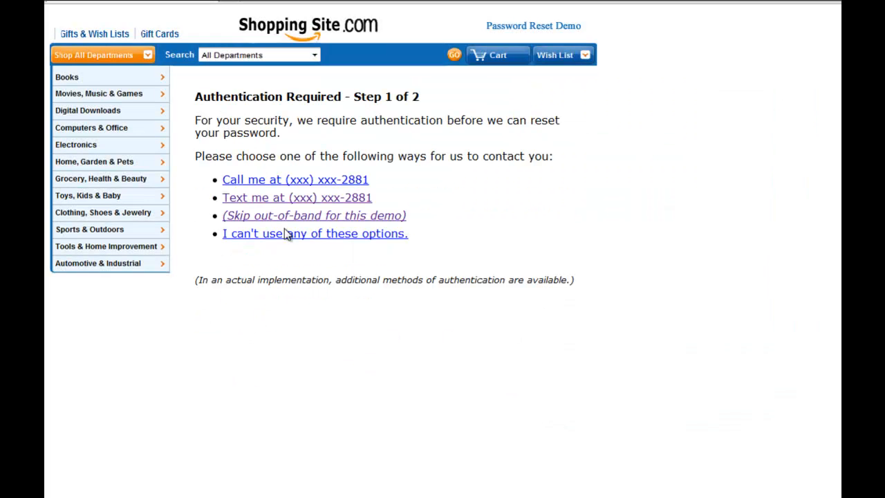
Have the one-time code texted to (xxx) xxx-2881 and submit the received code.
{"action": "left_click", "coordinate": [296, 196]}
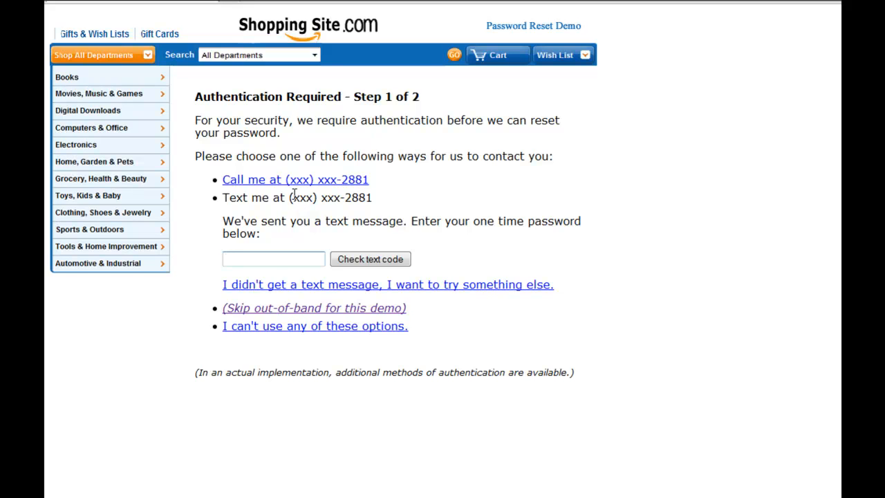
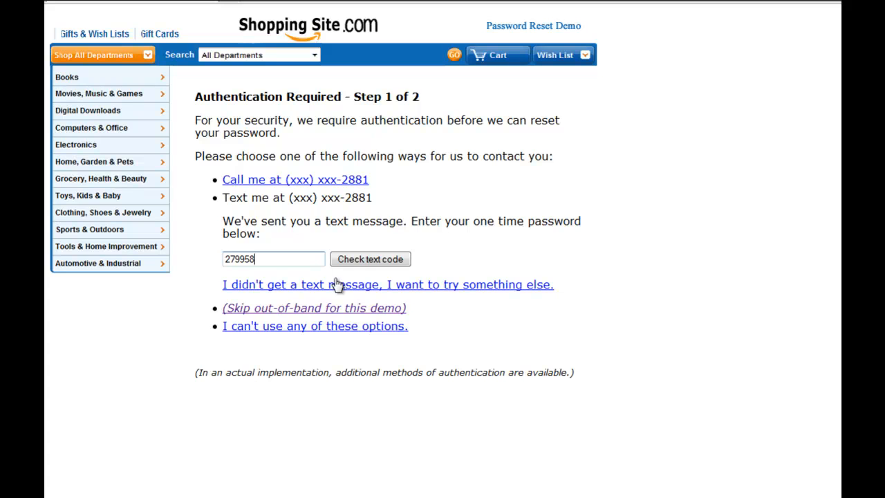
{"action": "left_click", "coordinate": [371, 259]}
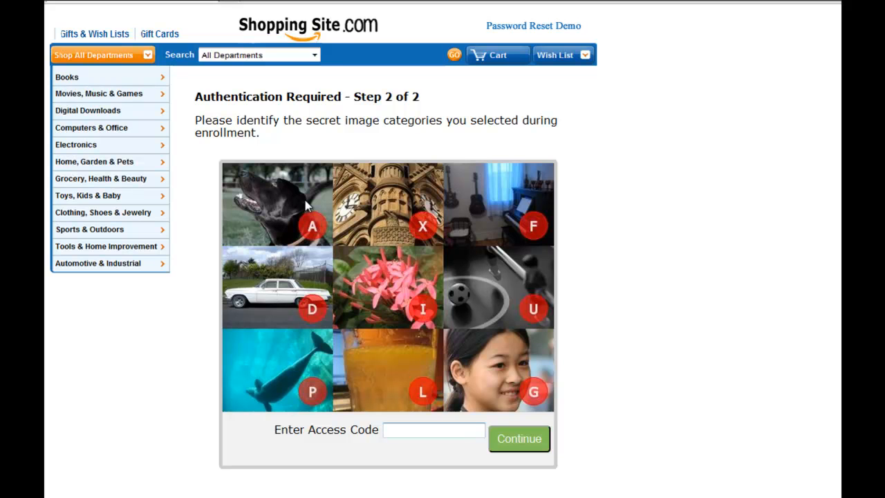
Enter the secret-image access code letters and continue past step 2 of 2.
{"action": "left_click", "coordinate": [434, 428]}
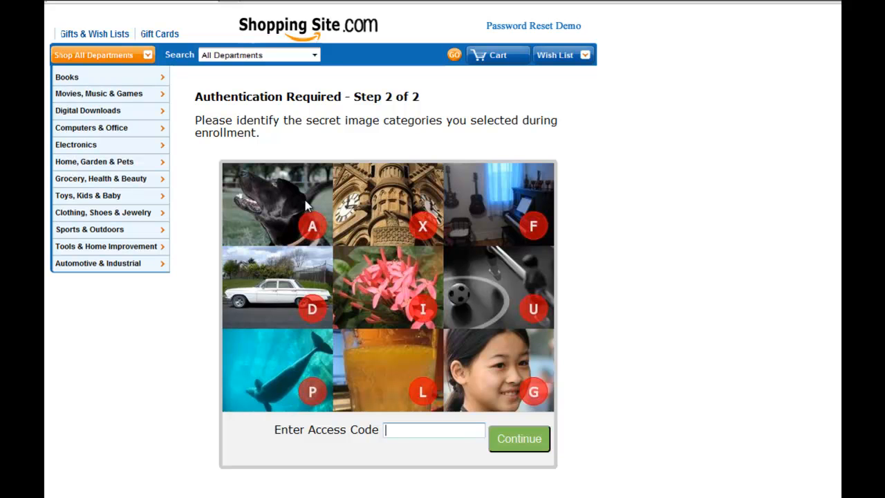
{"action": "mouse_move", "coordinate": [371, 289]}
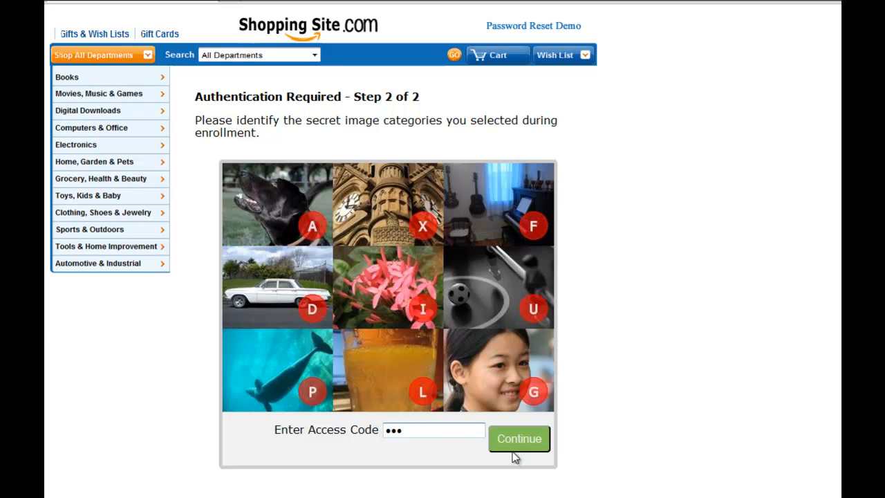
{"action": "left_click", "coordinate": [520, 439]}
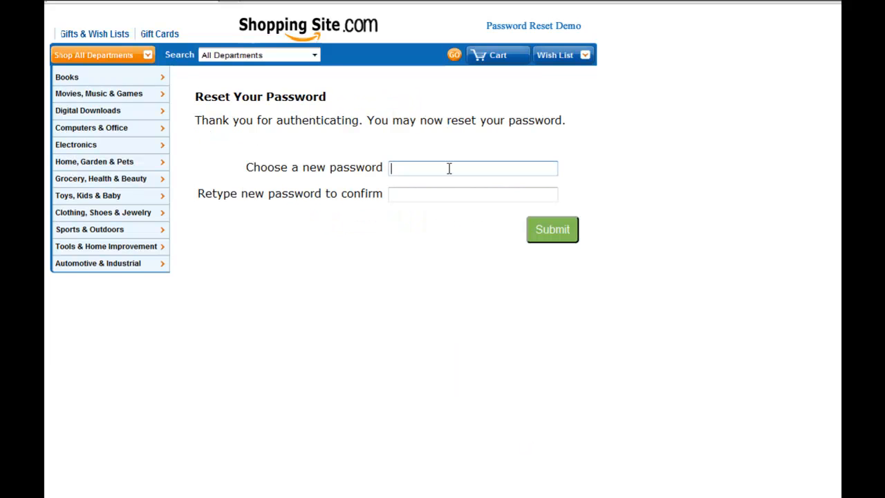
Set the new password, retype it to confirm, and submit the reset.
{"action": "type", "text": "password"}
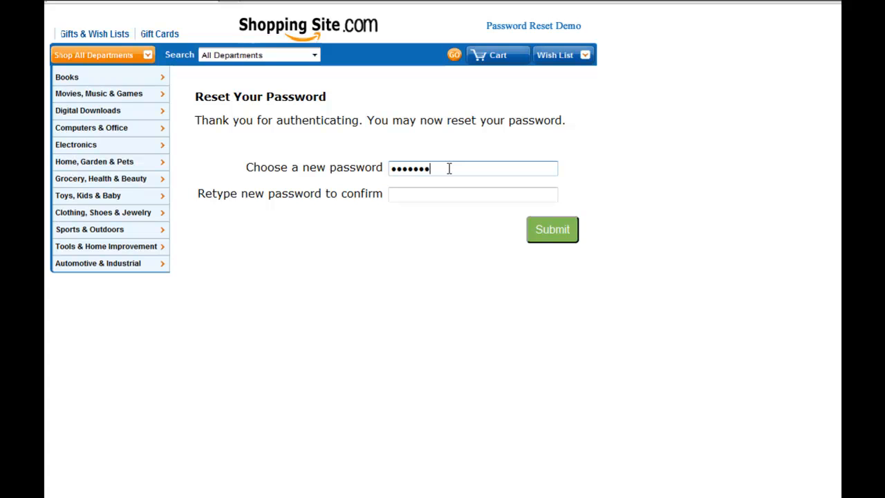
{"action": "type", "text": "••••••"}
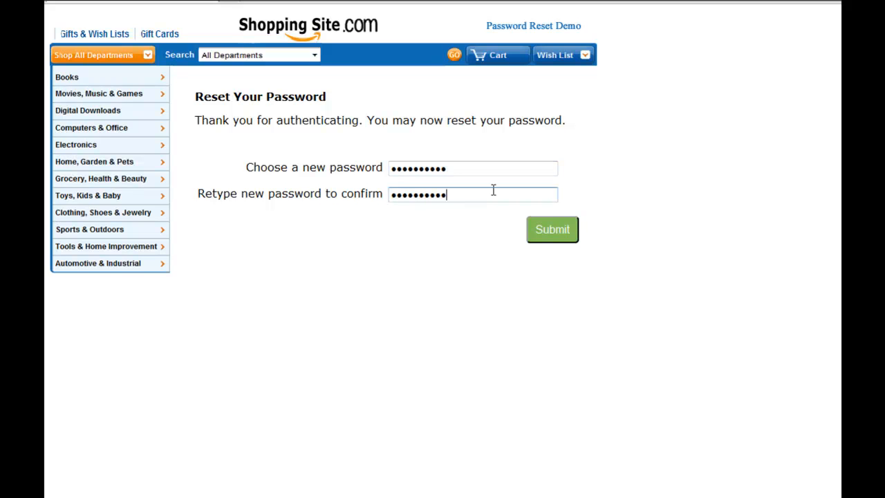
{"action": "left_click", "coordinate": [551, 230]}
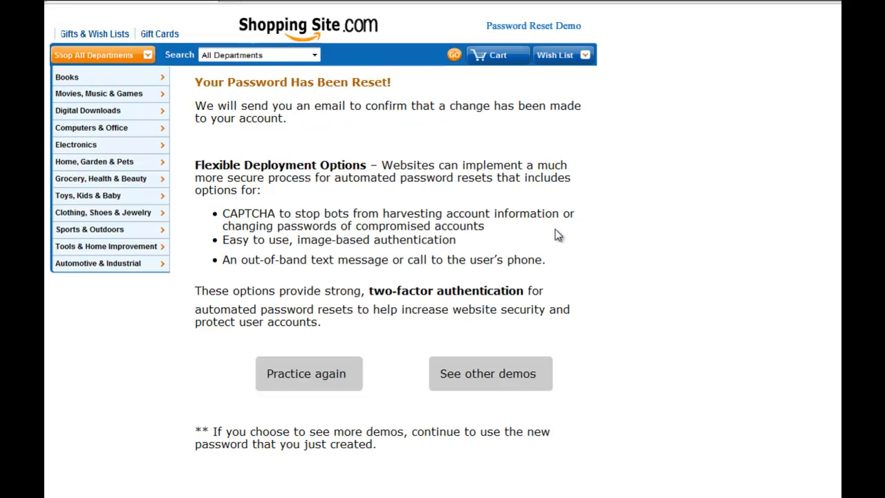